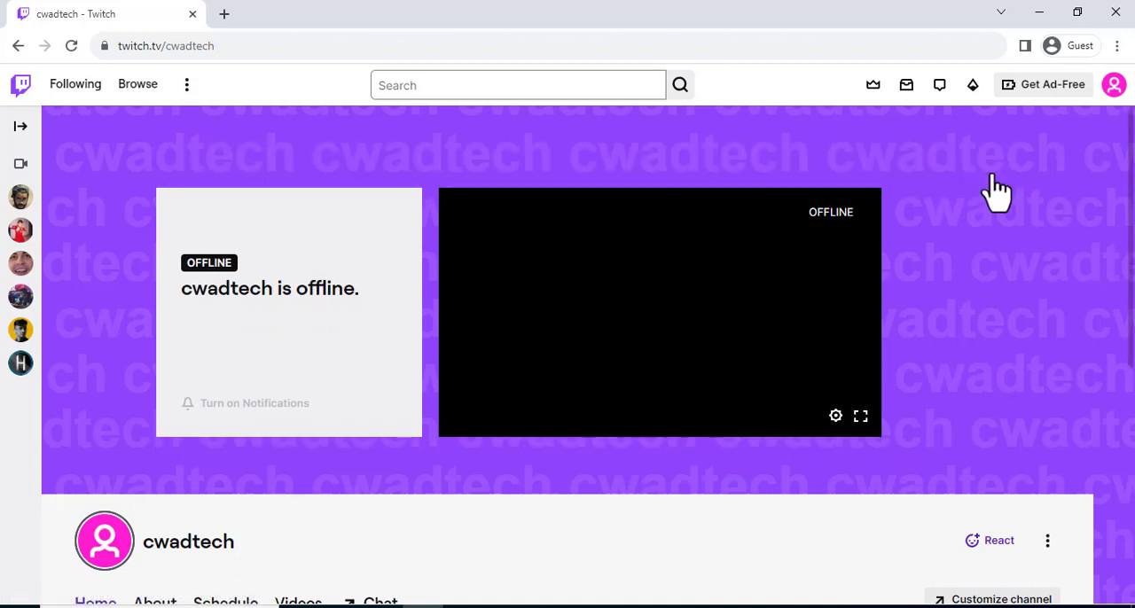
mouse_move(657, 539)
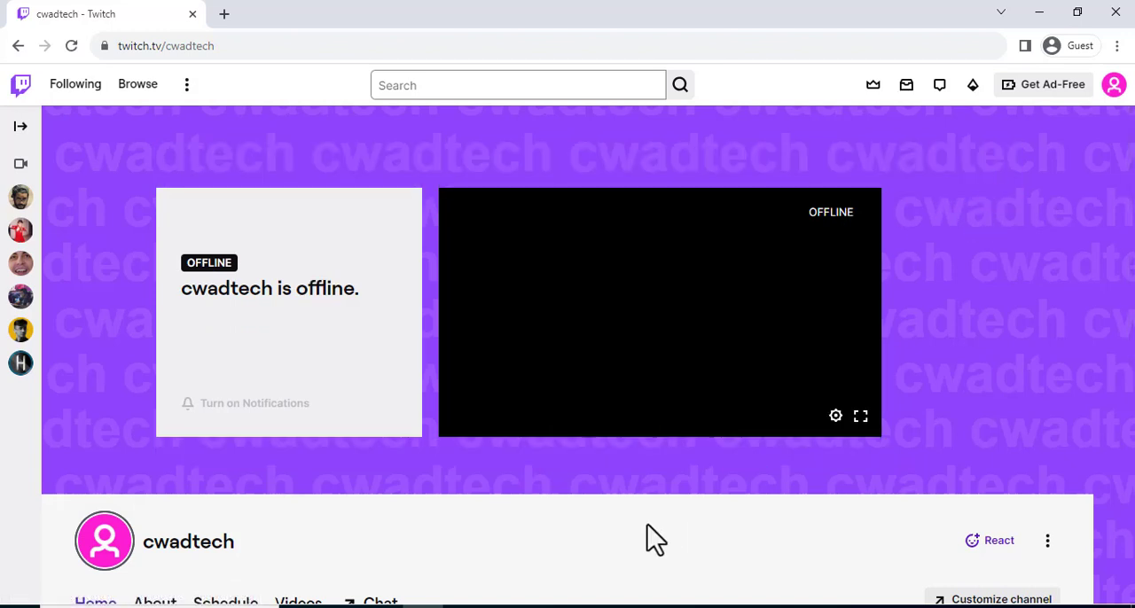
Step: Scroll the channel page, enter its stream chat, then start a new tab for nightbot.tv
scroll(down, 3)
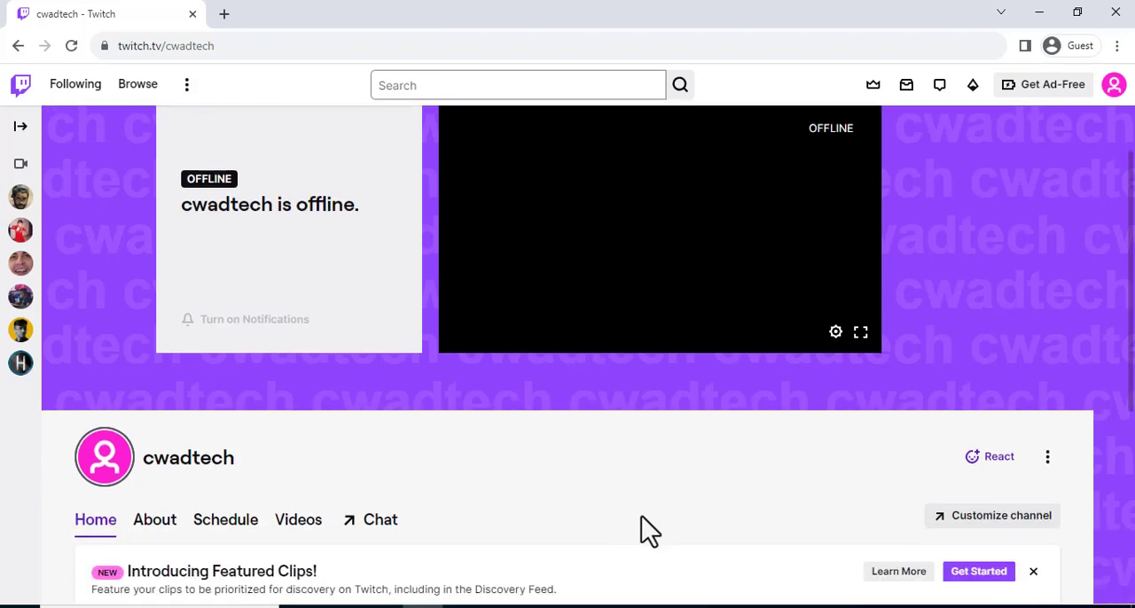
scroll(down, 3)
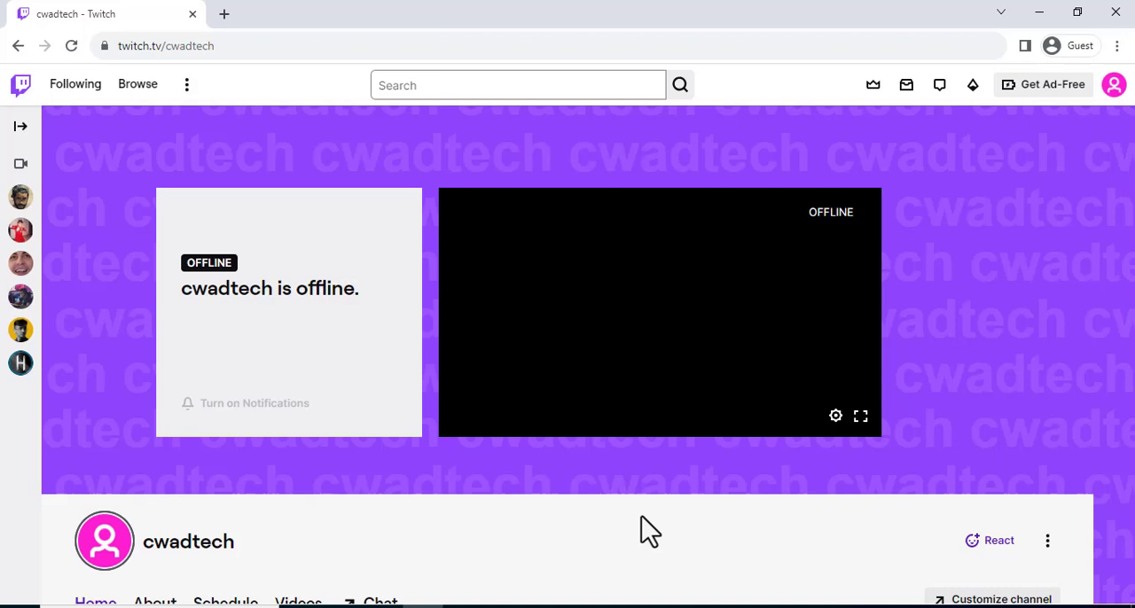
scroll(down, 3)
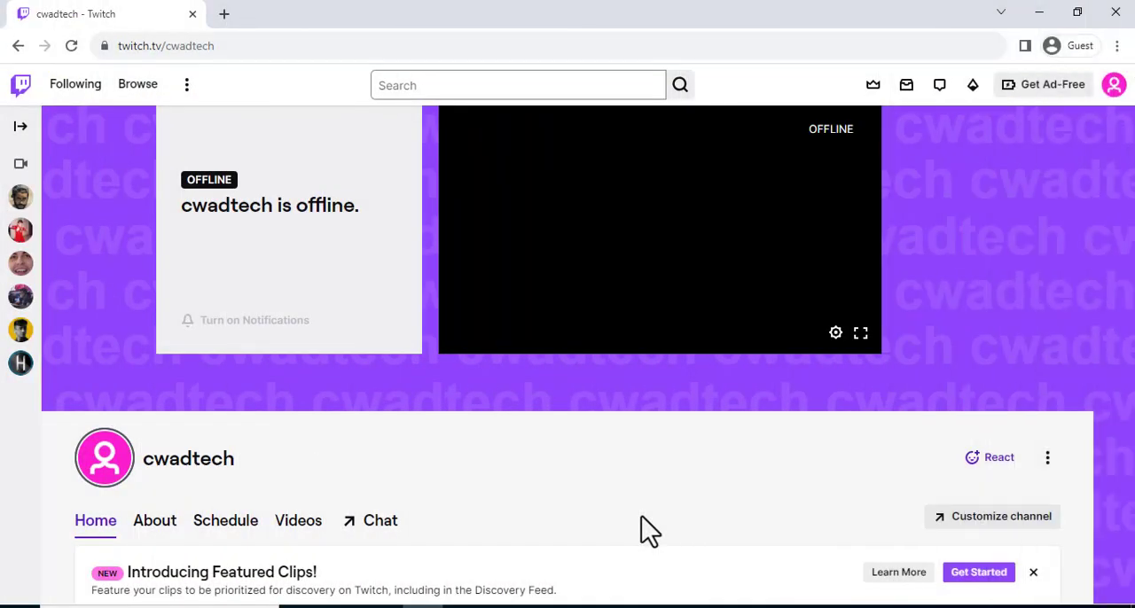
mouse_move(379, 522)
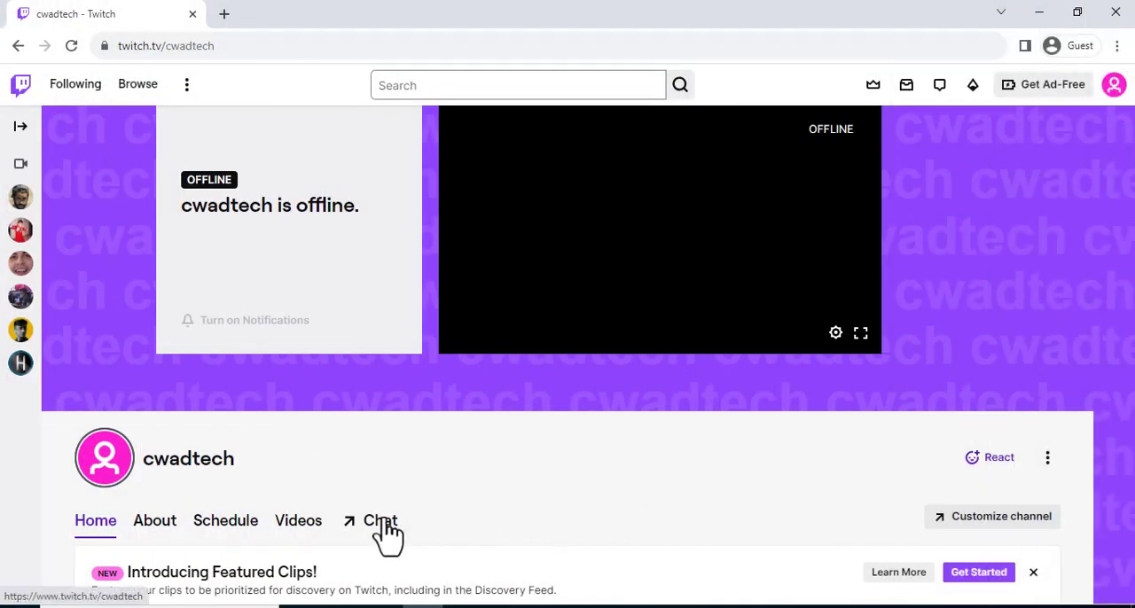
click(380, 522)
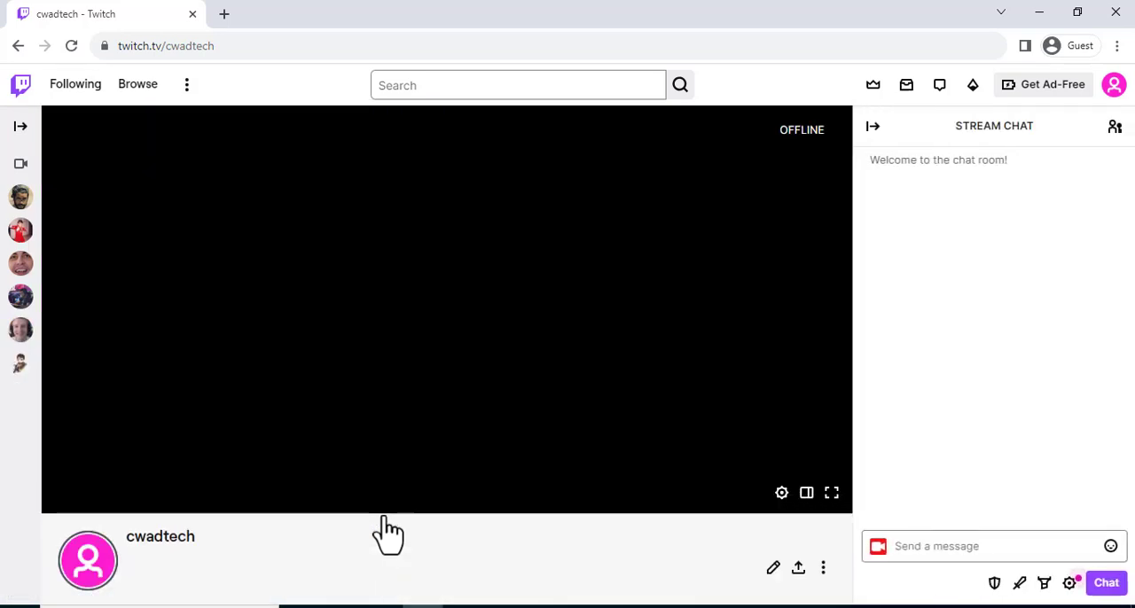
click(975, 547)
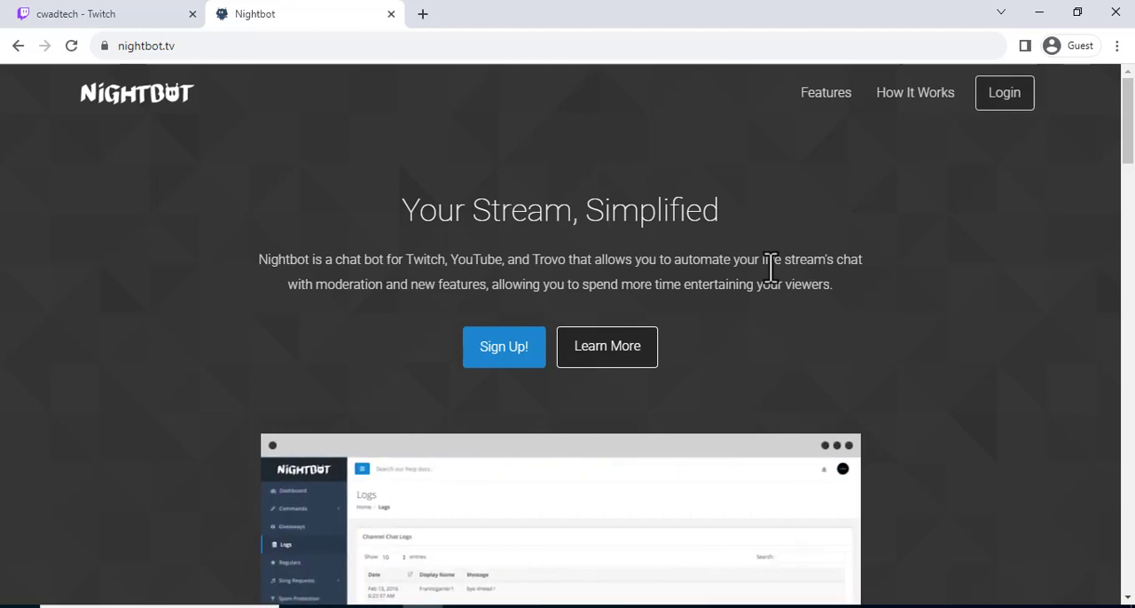
mouse_move(568, 315)
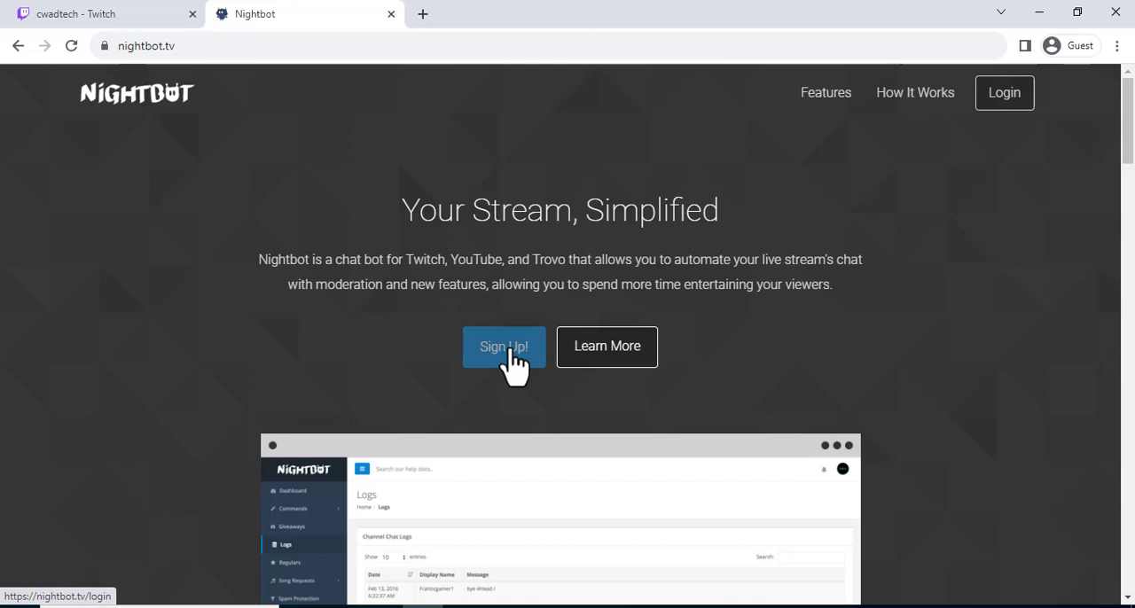
Step: Choose Sign Up and Login with Twitch, landing on Twitch's Nightbot authorization request
click(503, 347)
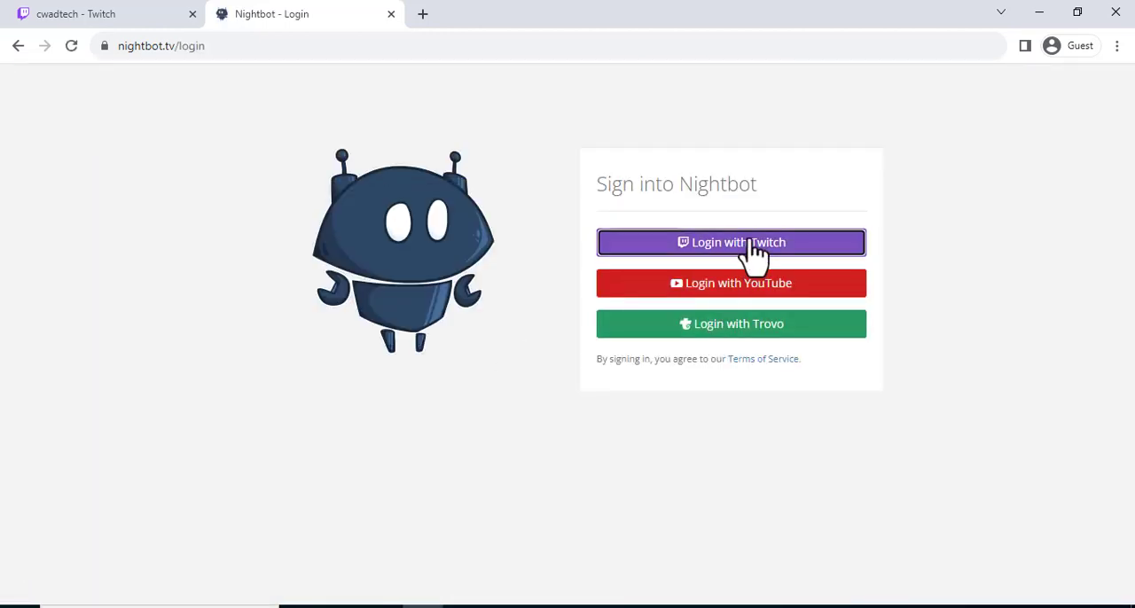
click(731, 241)
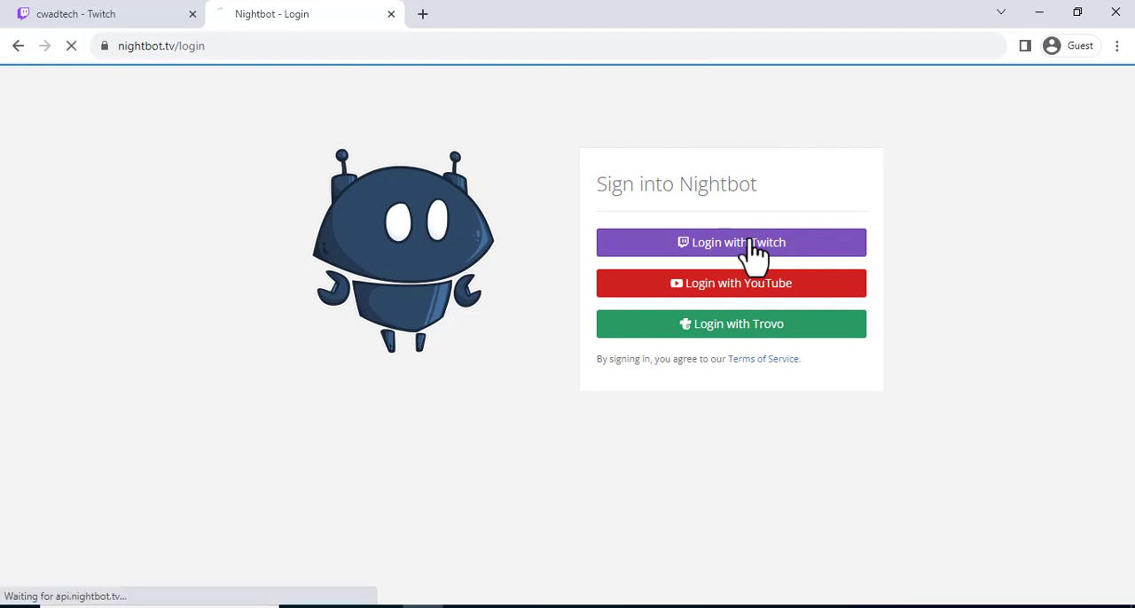
click(731, 241)
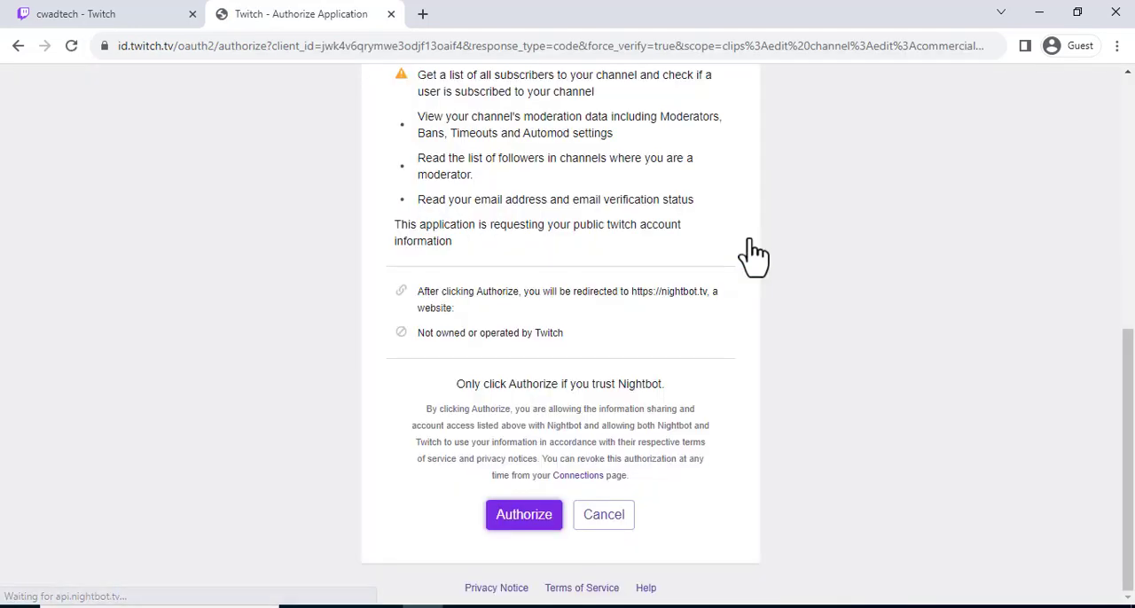
Step: Grant Nightbot the requested Twitch permissions with Authorize, reaching the Nightbot dashboard
click(524, 514)
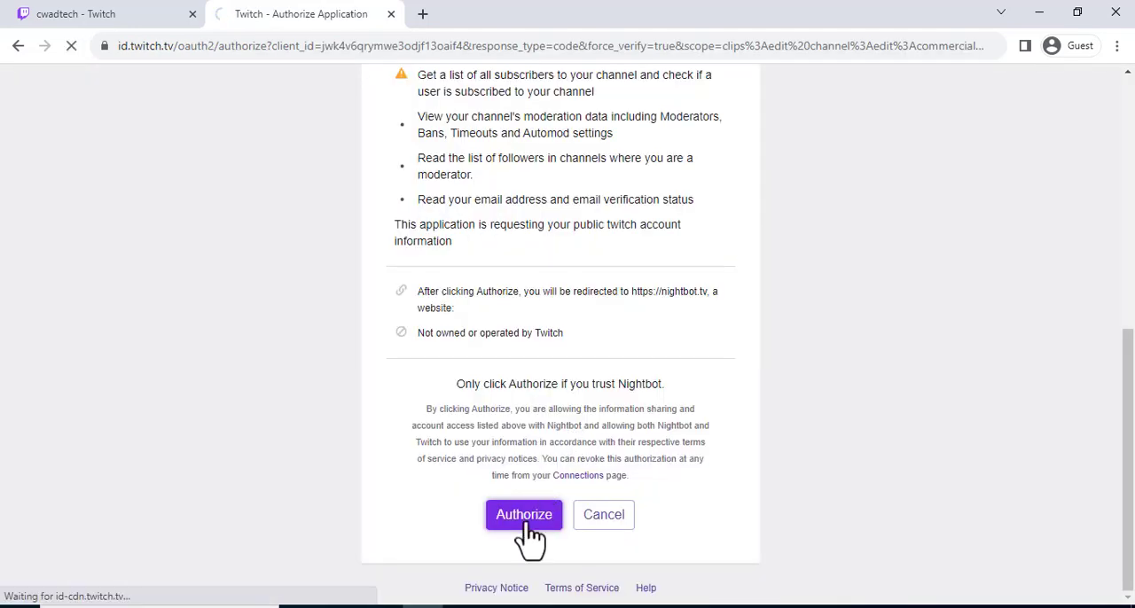
click(524, 514)
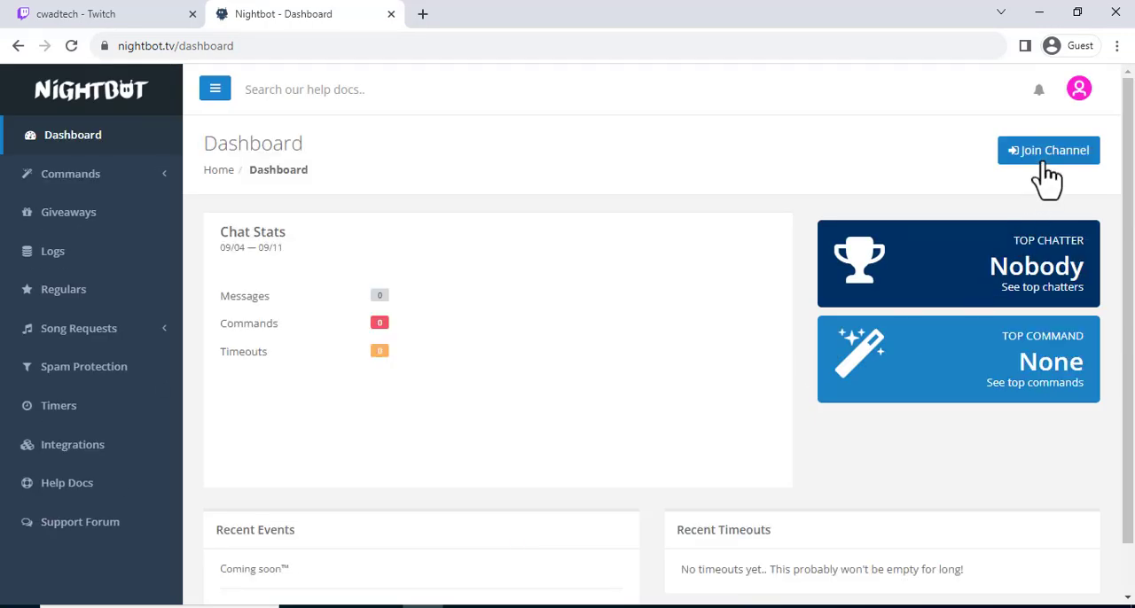
Step: Have Nightbot join the channel and close the next-steps notice, returning to Twitch
click(1048, 149)
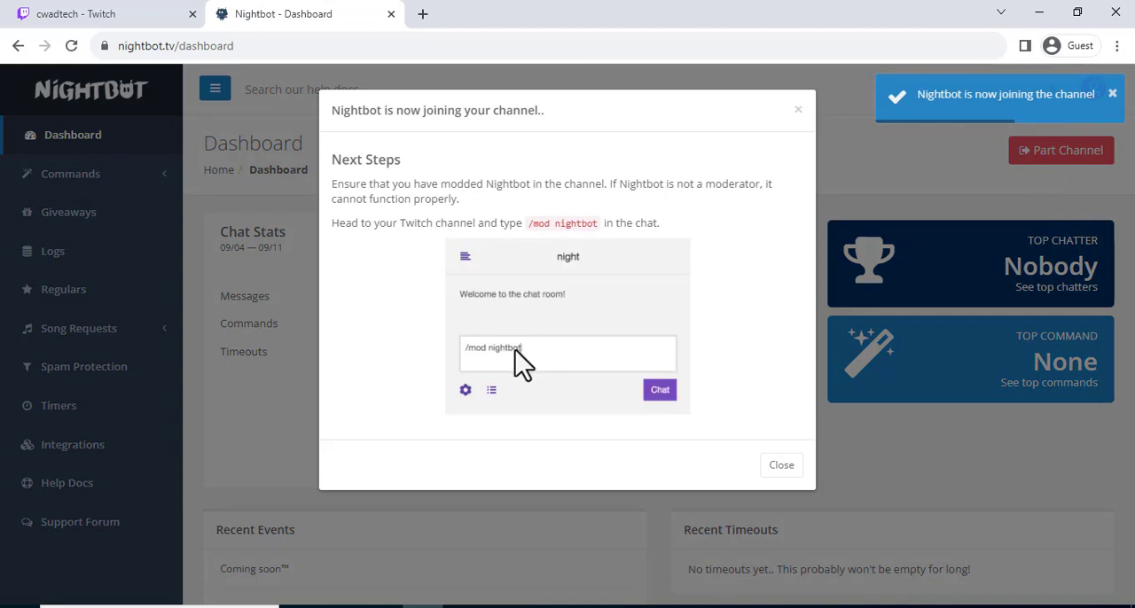
mouse_move(629, 321)
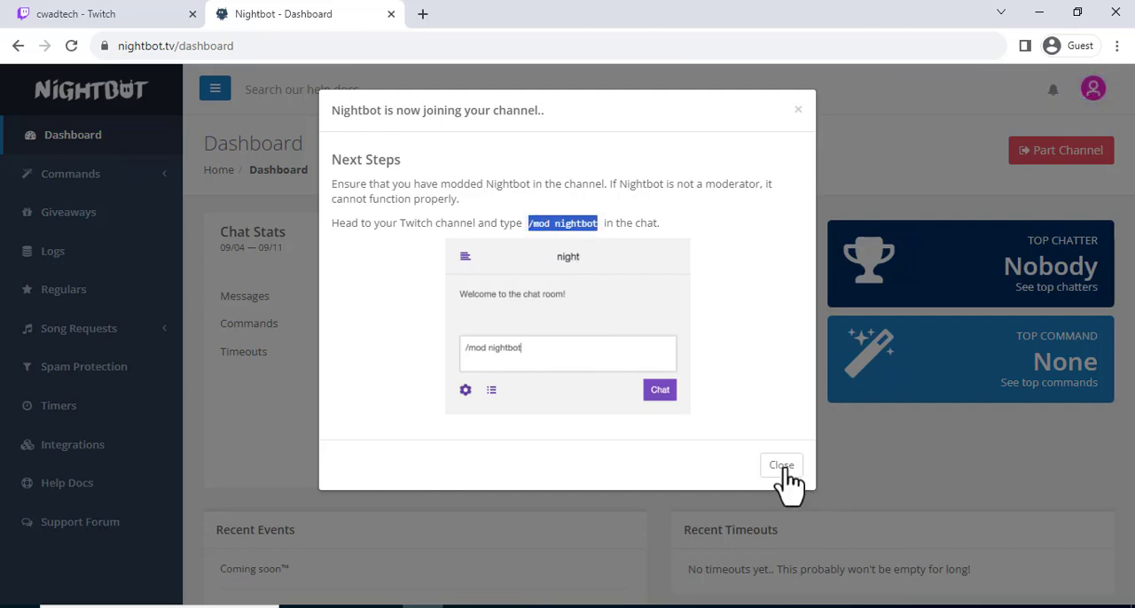
click(103, 14)
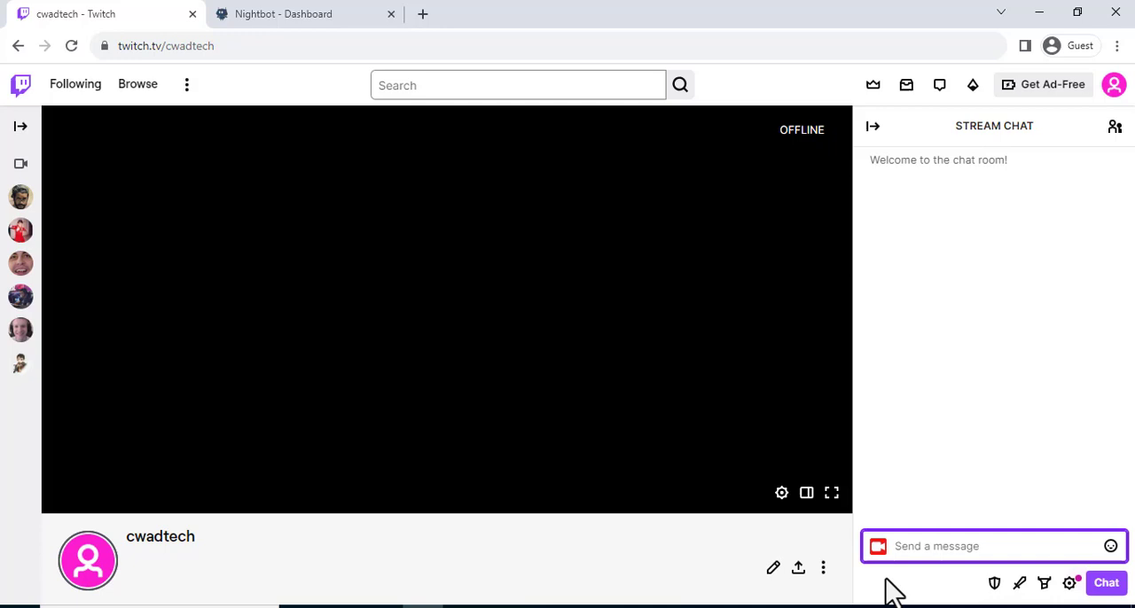
Step: Send /mod nightbot in chat to make Nightbot a moderator, then go back to Nightbot
text(/mod nightbot)
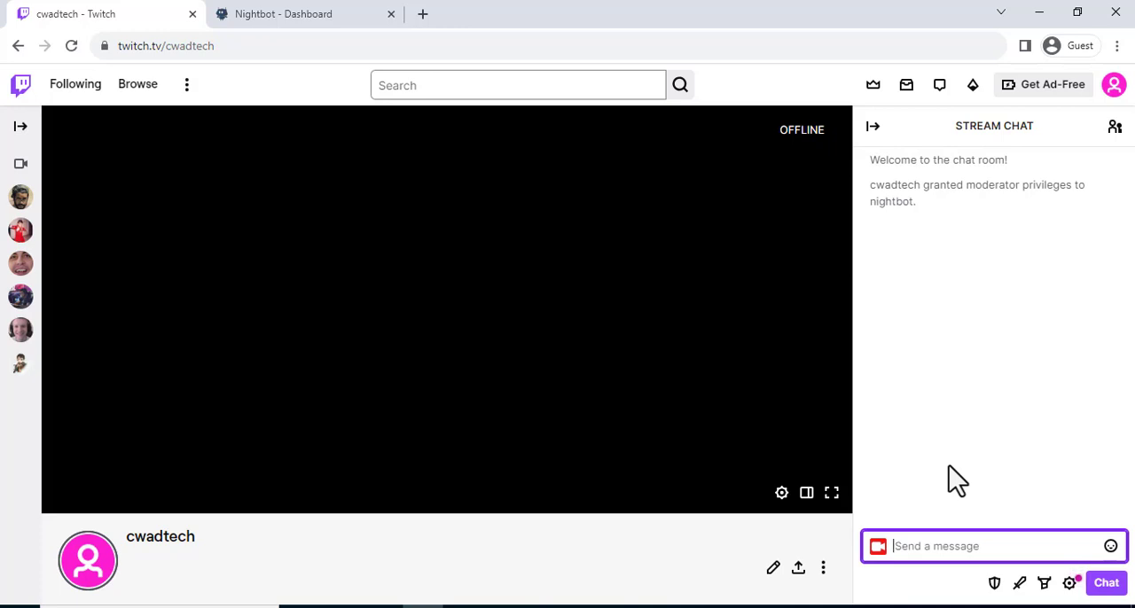
mouse_move(594, 348)
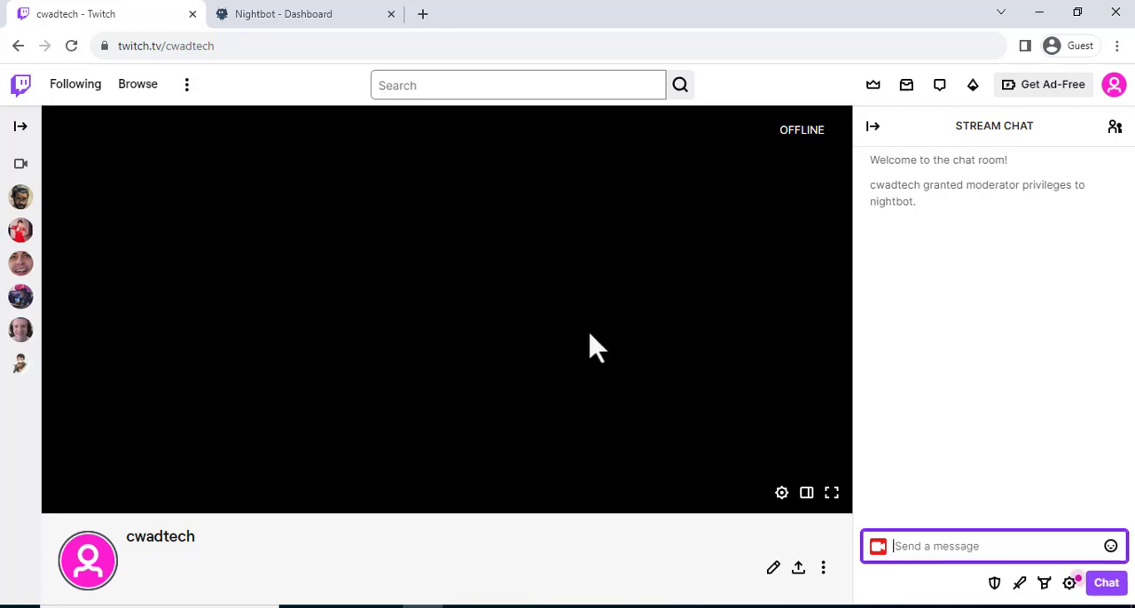
click(305, 14)
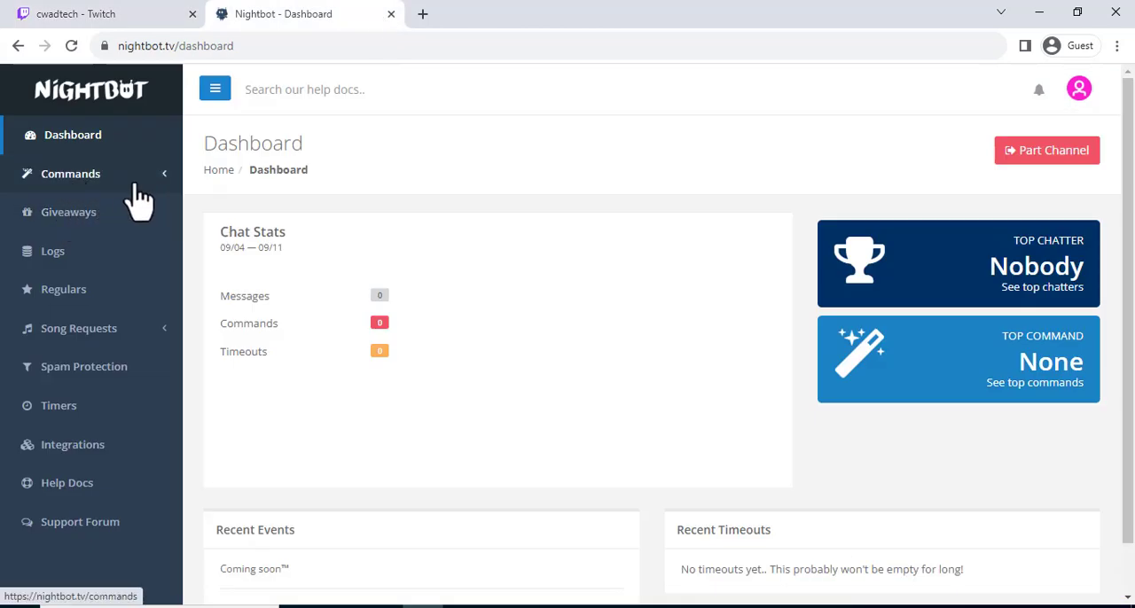
Step: Locate !commands in Commands > Default and switch to Twitch chat to try it
click(71, 174)
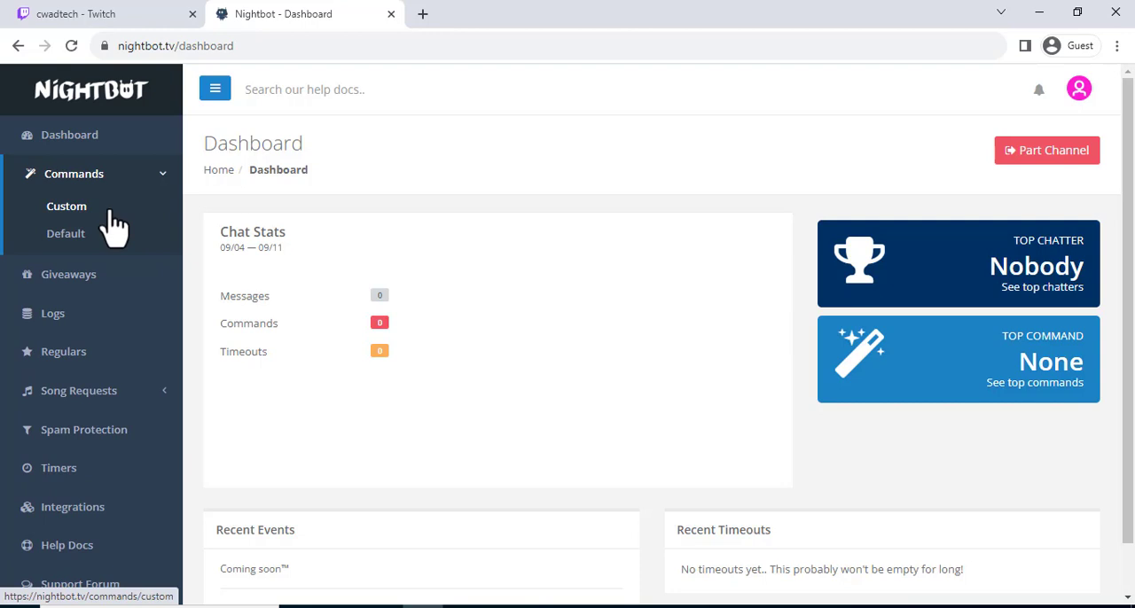
click(65, 234)
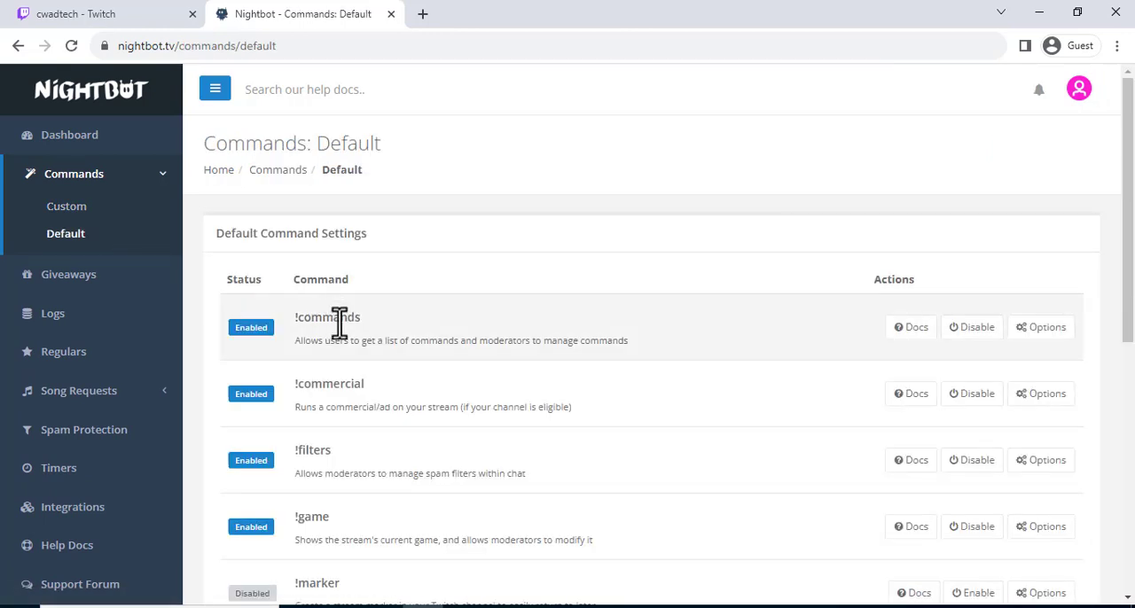
double_click(327, 315)
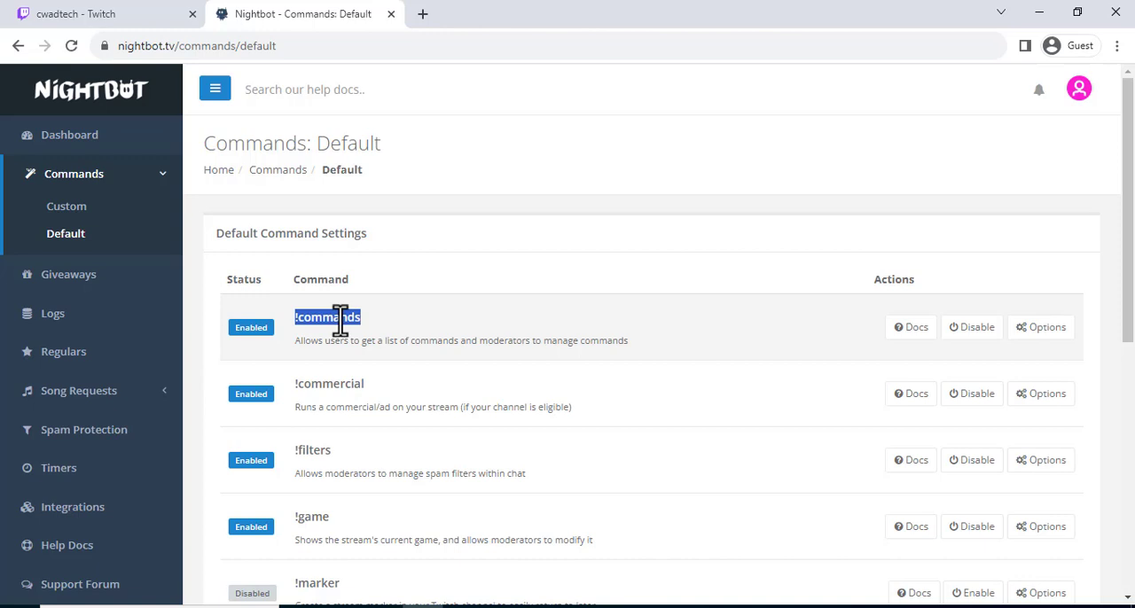
click(103, 14)
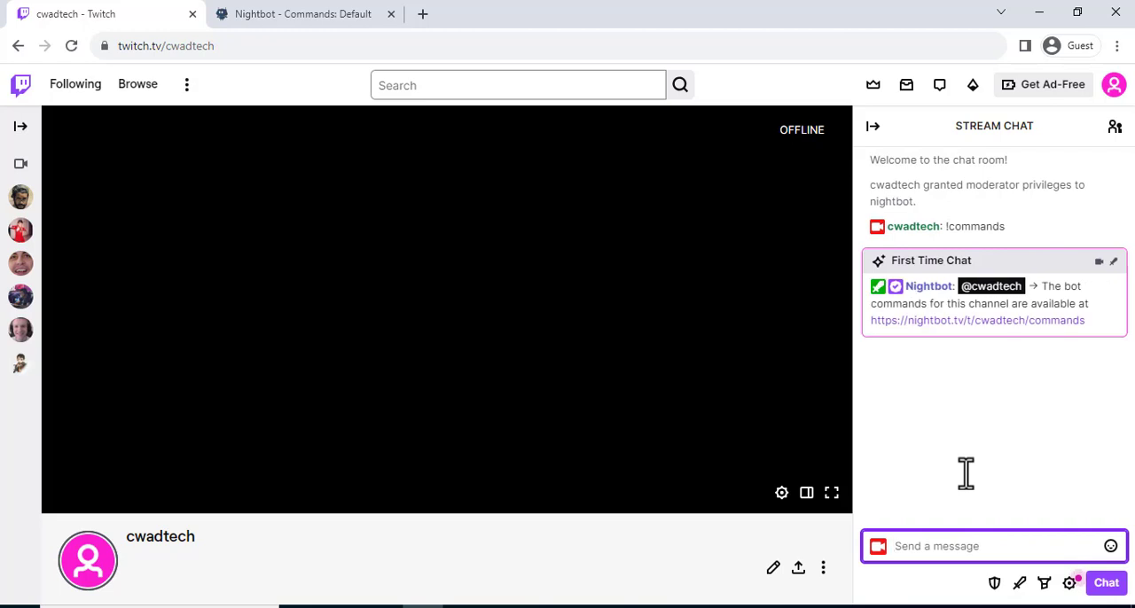
mouse_move(429, 238)
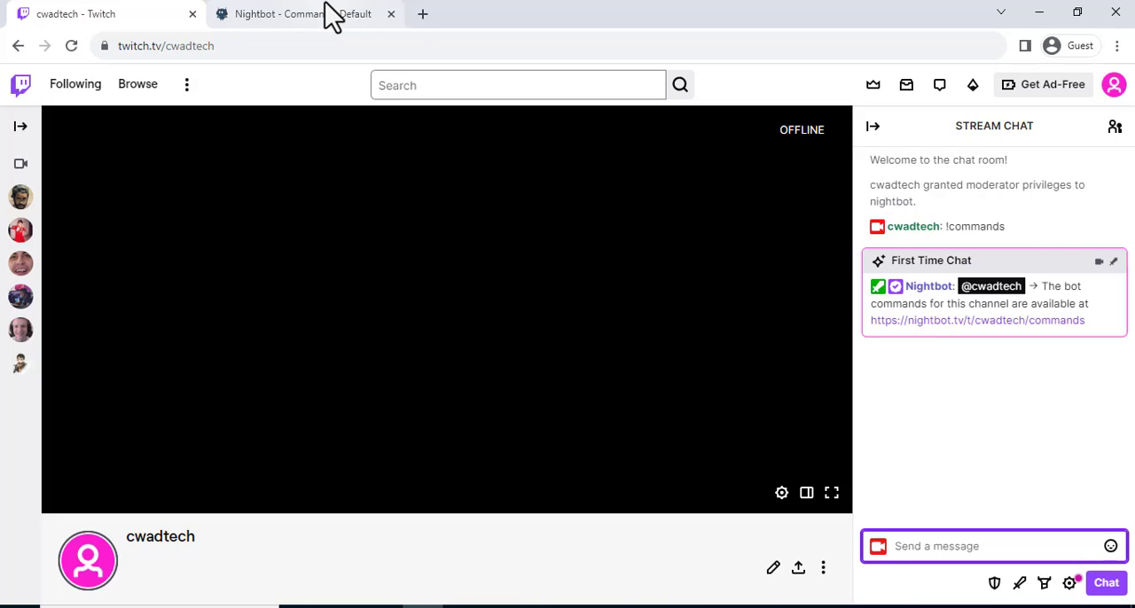
Step: Switch back to the Nightbot default commands tab after seeing the bot's reply
click(302, 14)
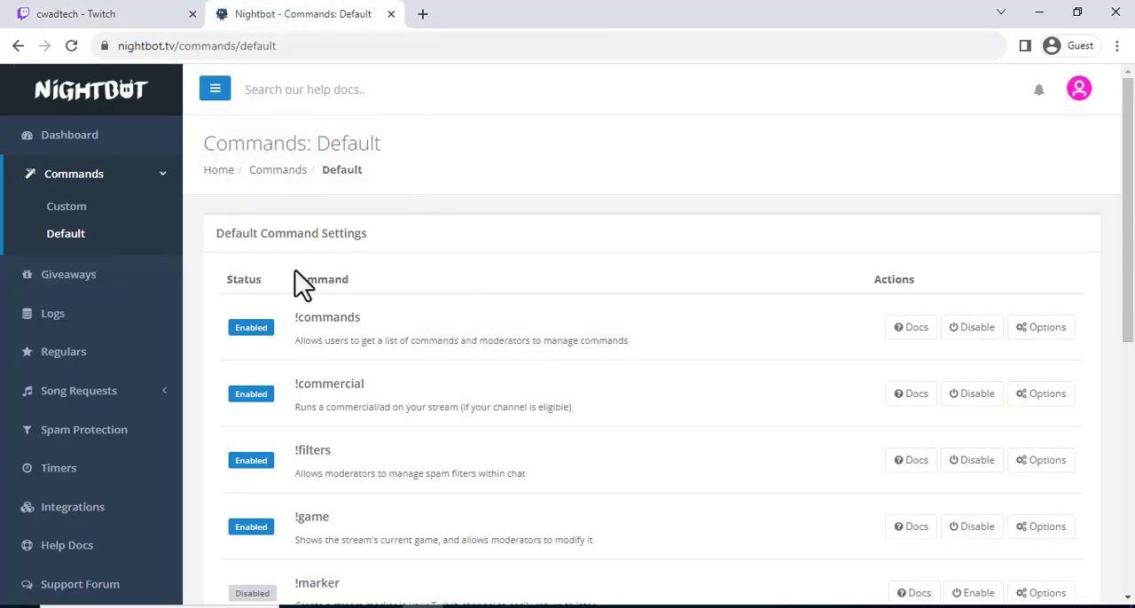
Step: Go to Custom commands and start + Add Command for a new channel command
click(68, 206)
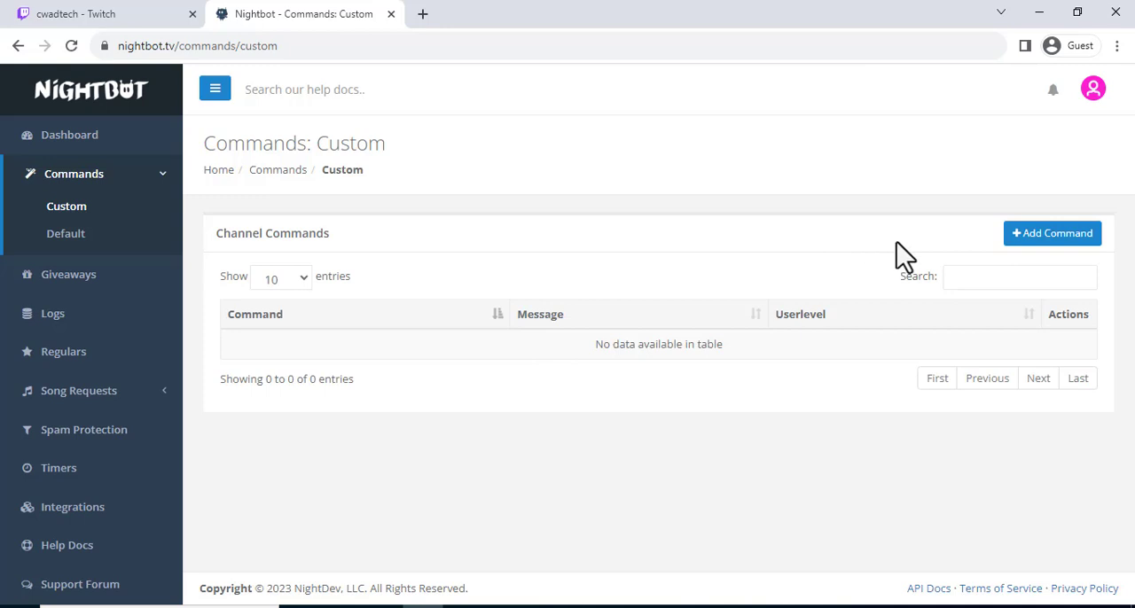
click(1052, 232)
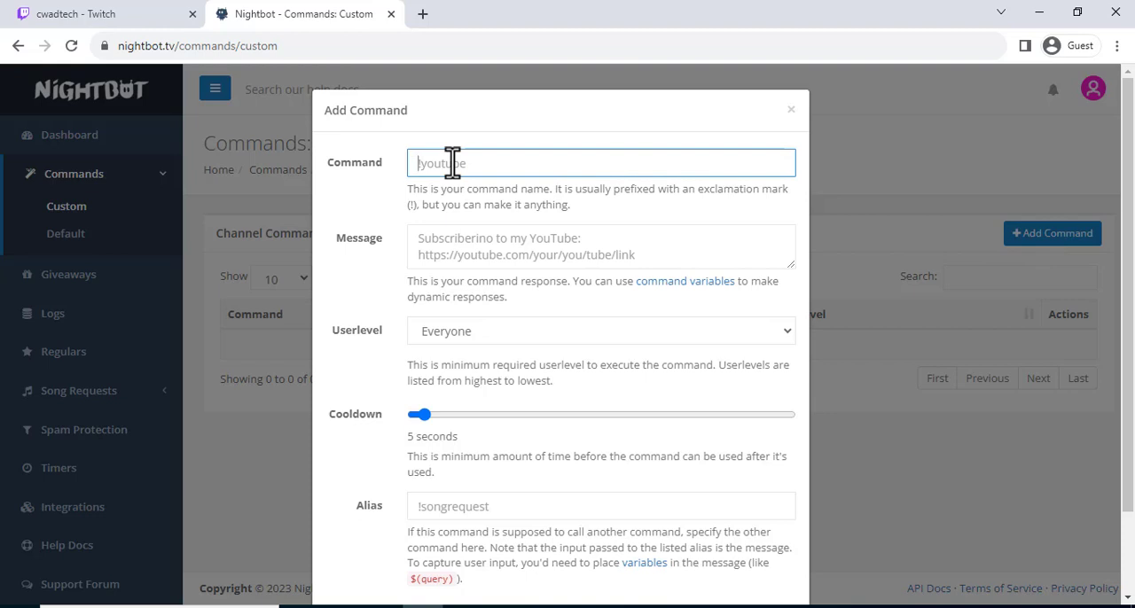
text(!Youtube)
click(601, 244)
text(S)
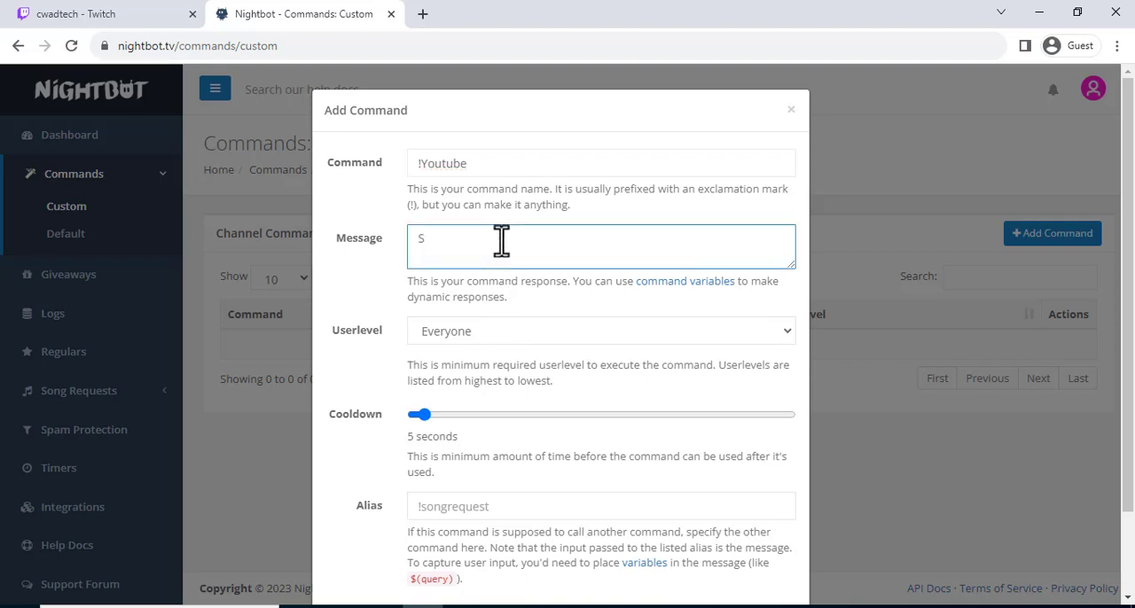
text(ubscribe)
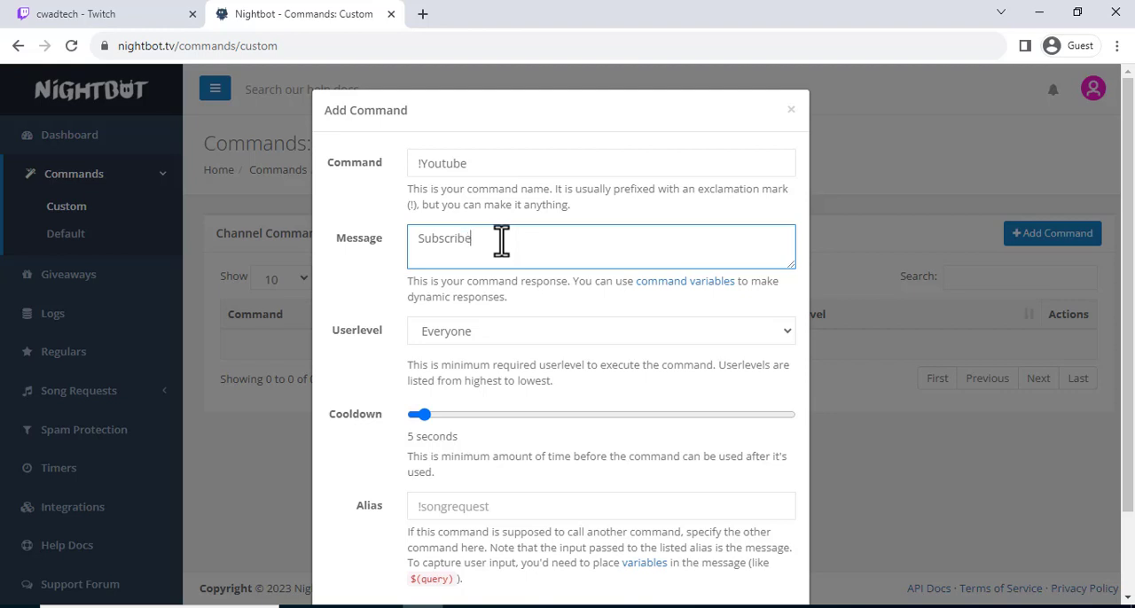
text(my)
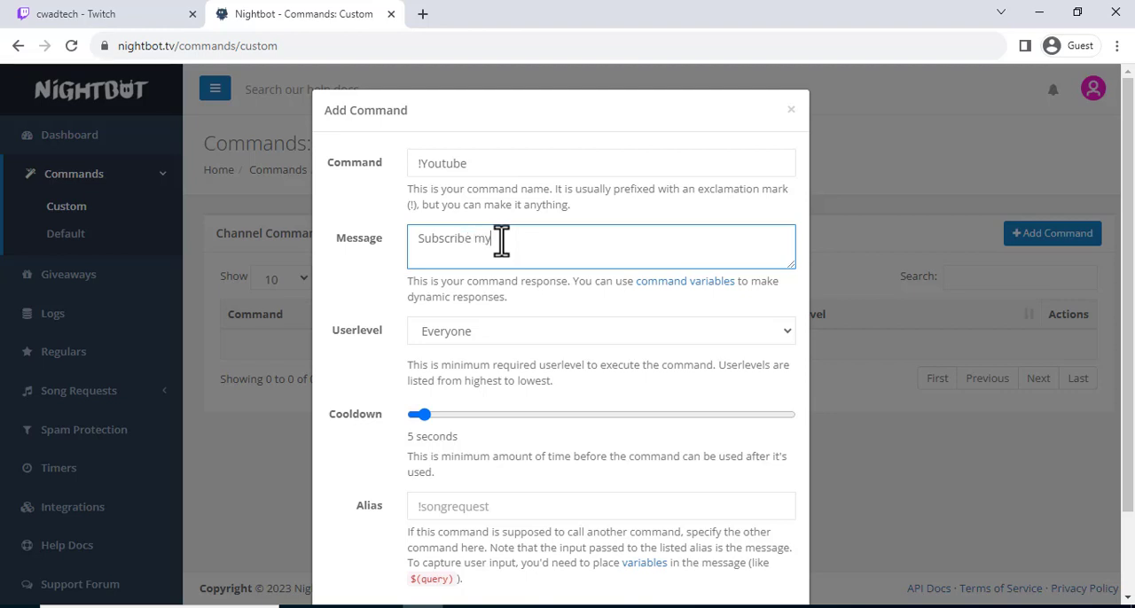
text(c)
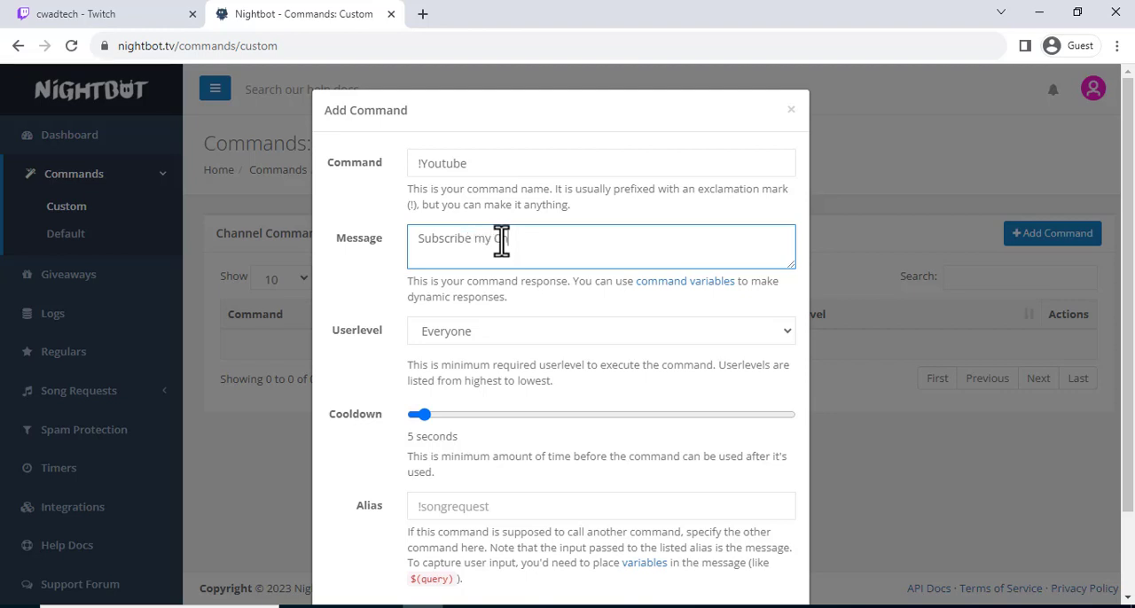
text(channel)
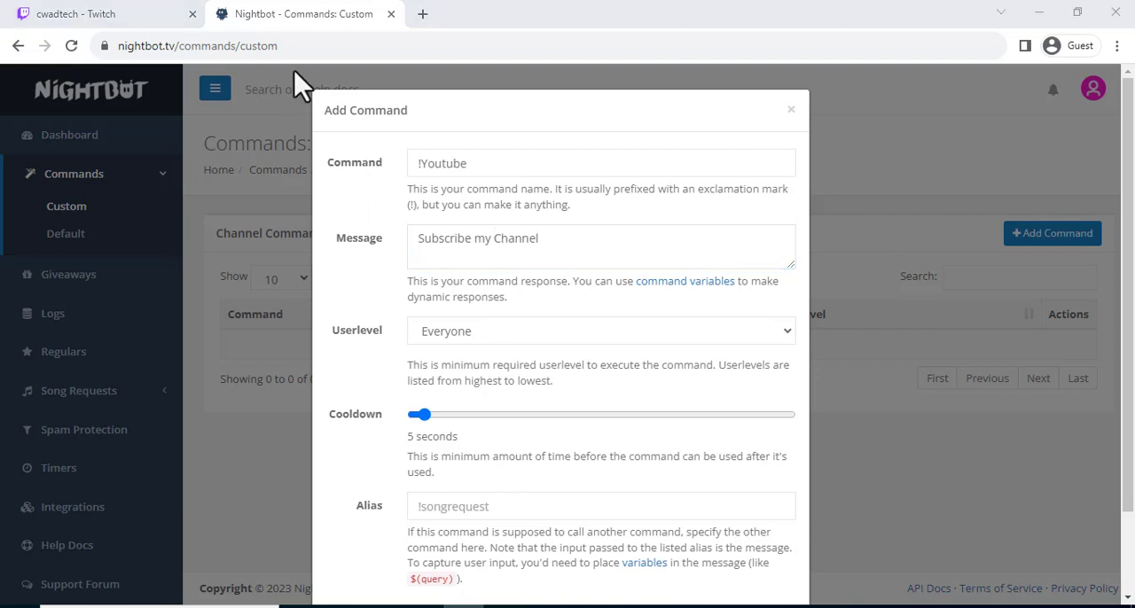
mouse_move(221, 18)
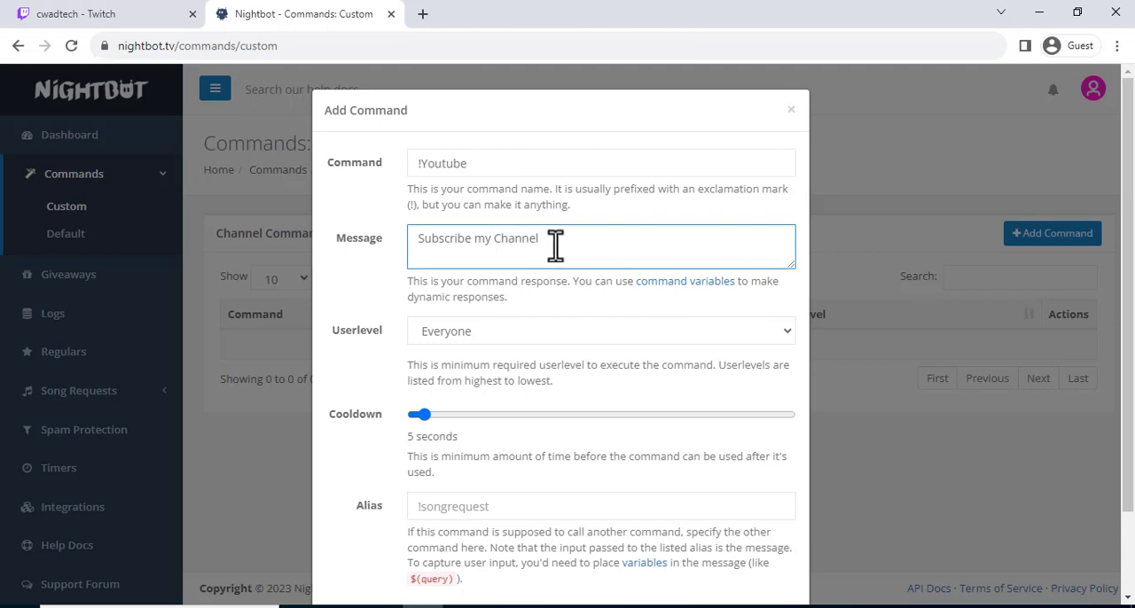
text(https://www.youtube.com/@CwadTech)
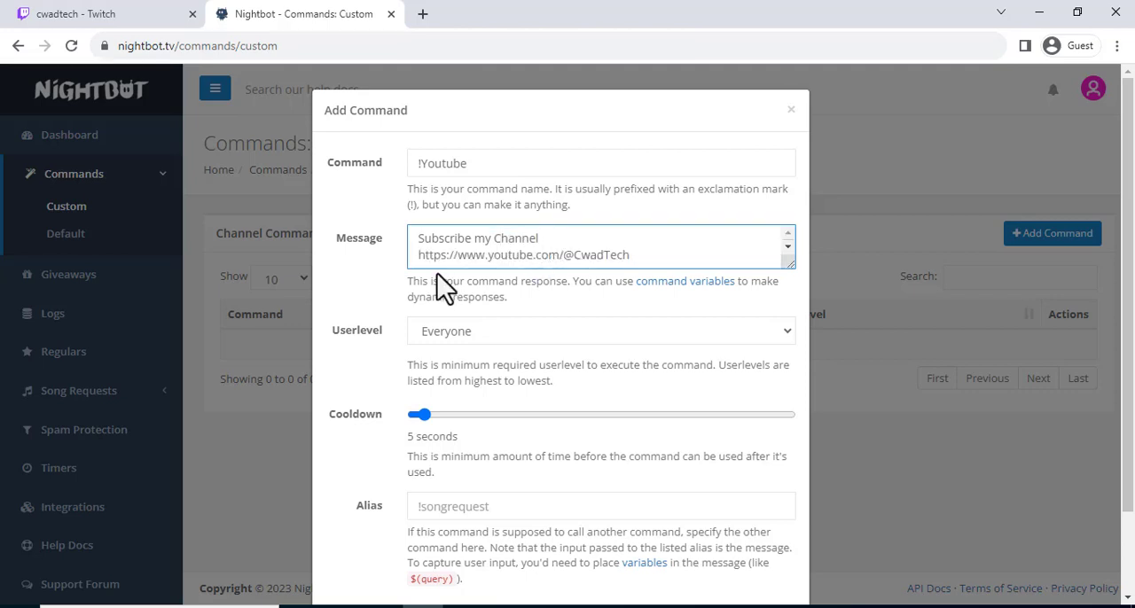
Step: Keep Userlevel Everyone, set Cooldown to 10 seconds and submit the command
click(600, 330)
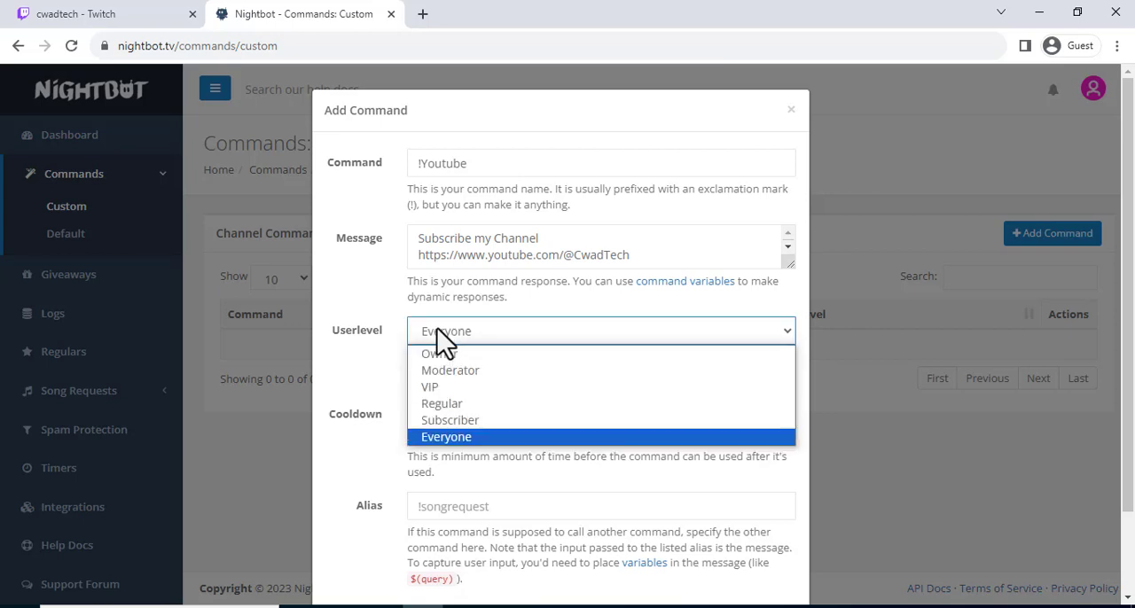
click(447, 436)
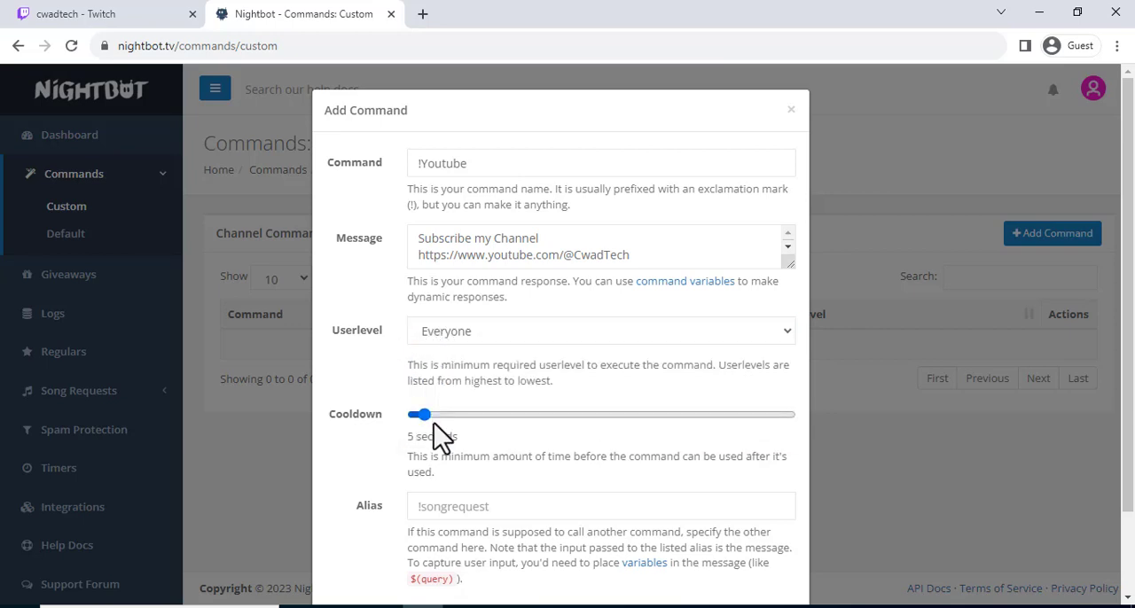
drag(419, 415, 431, 415)
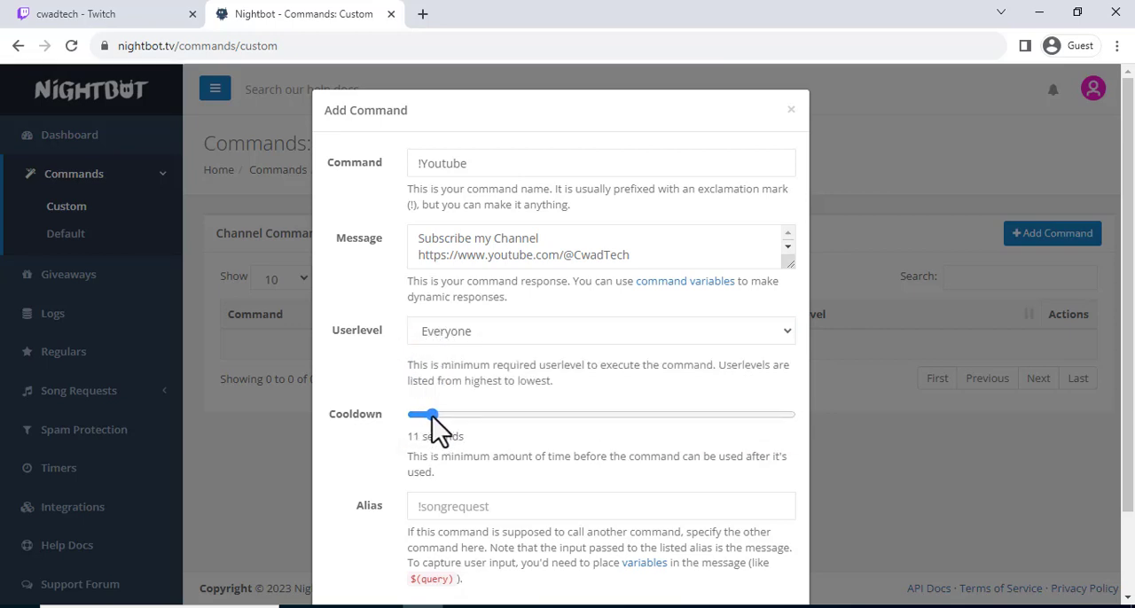
drag(431, 415, 425, 415)
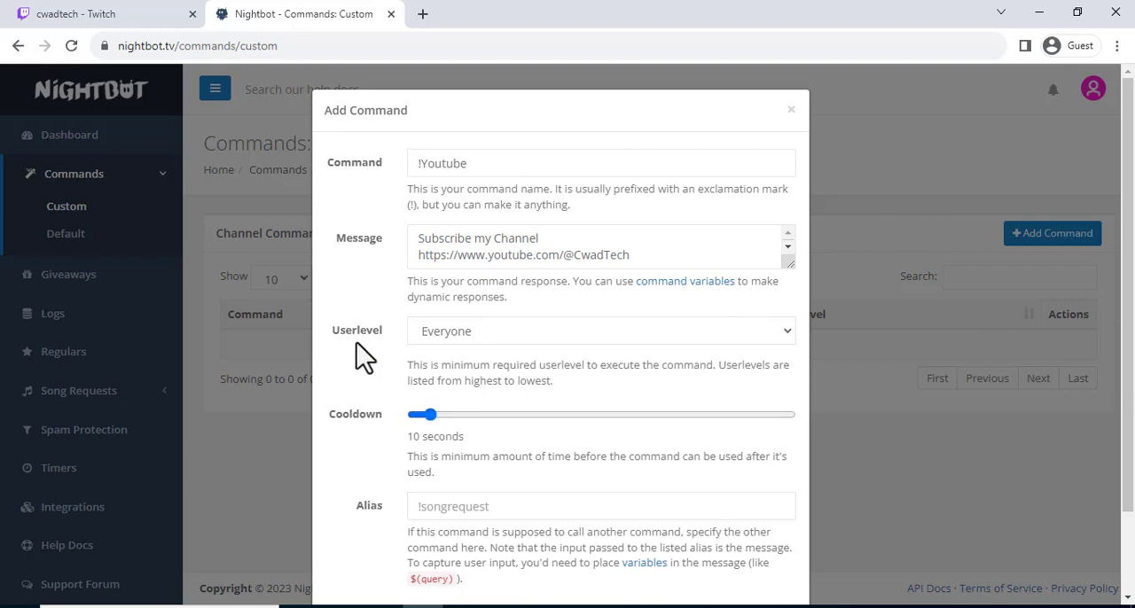
scroll(down, 3)
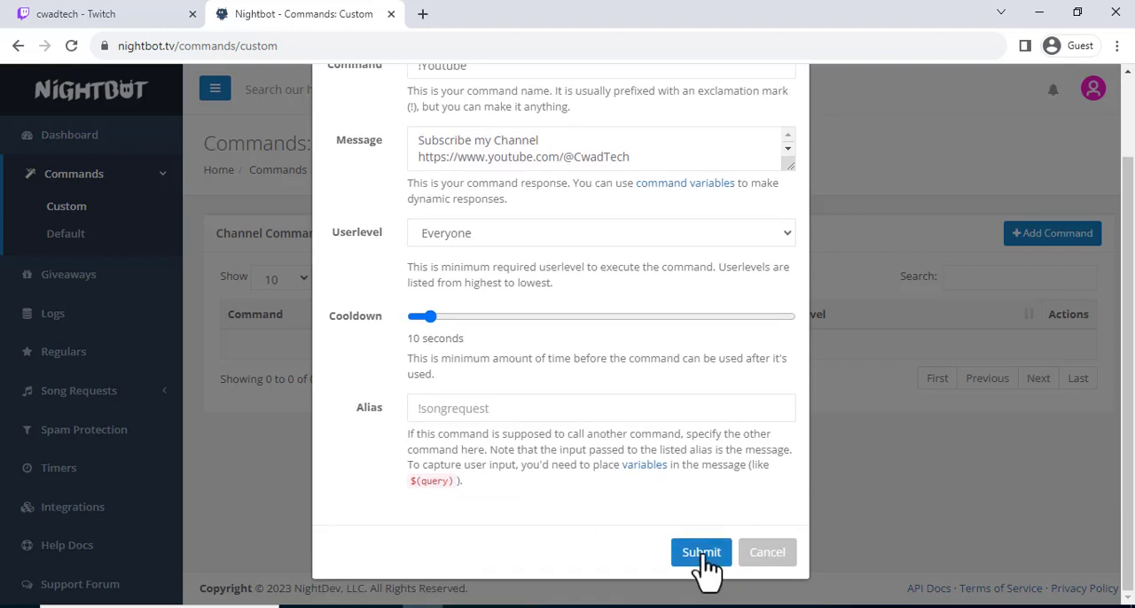
click(701, 552)
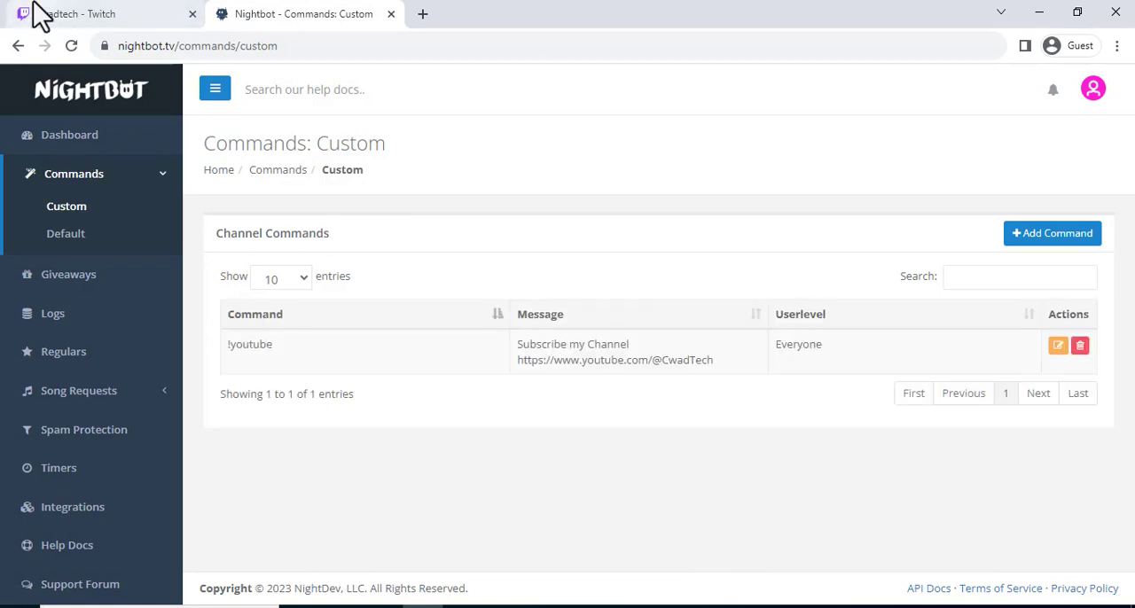
Step: Send !Youtube in the Twitch chat so Nightbot replies with the subscribe link
click(106, 14)
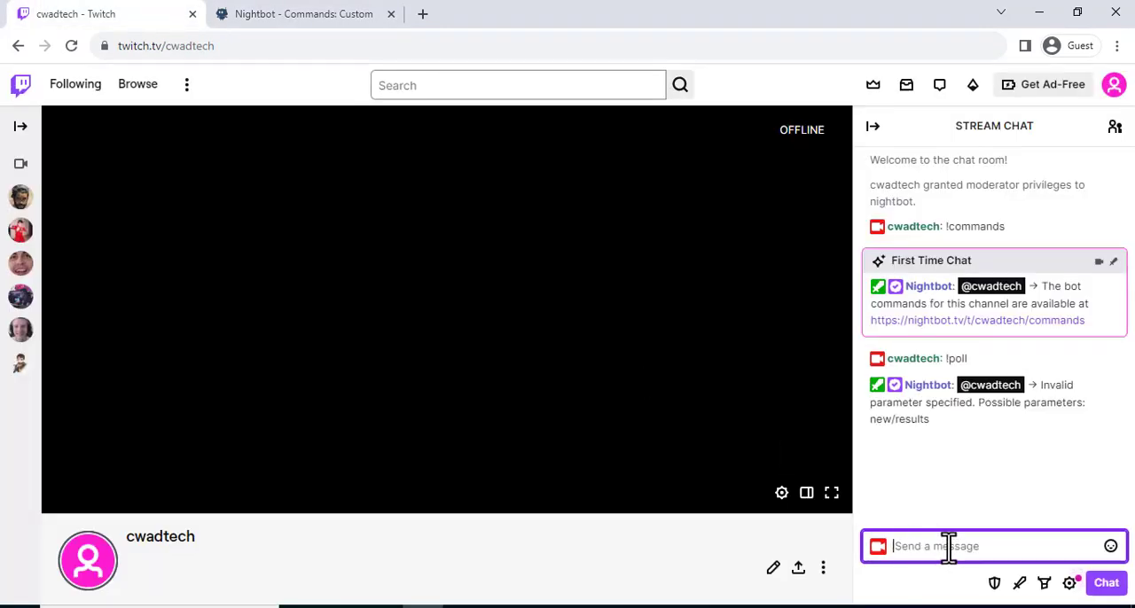
text(!Yo)
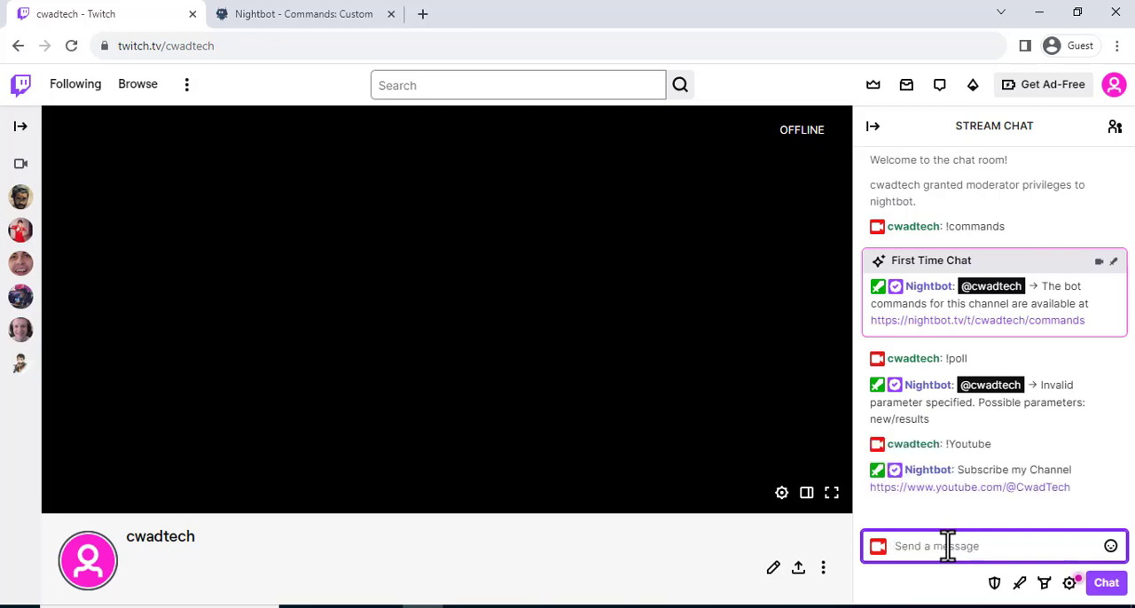
click(976, 546)
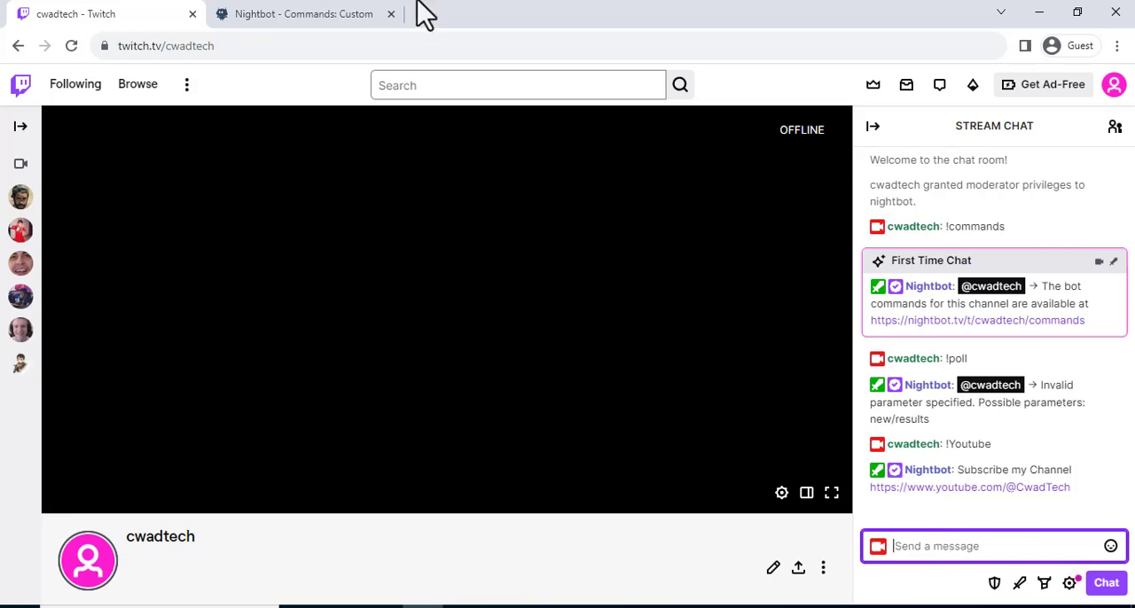
Step: Back in Nightbot, briefly view the !youtube command's edit form and leave it unchanged
click(302, 15)
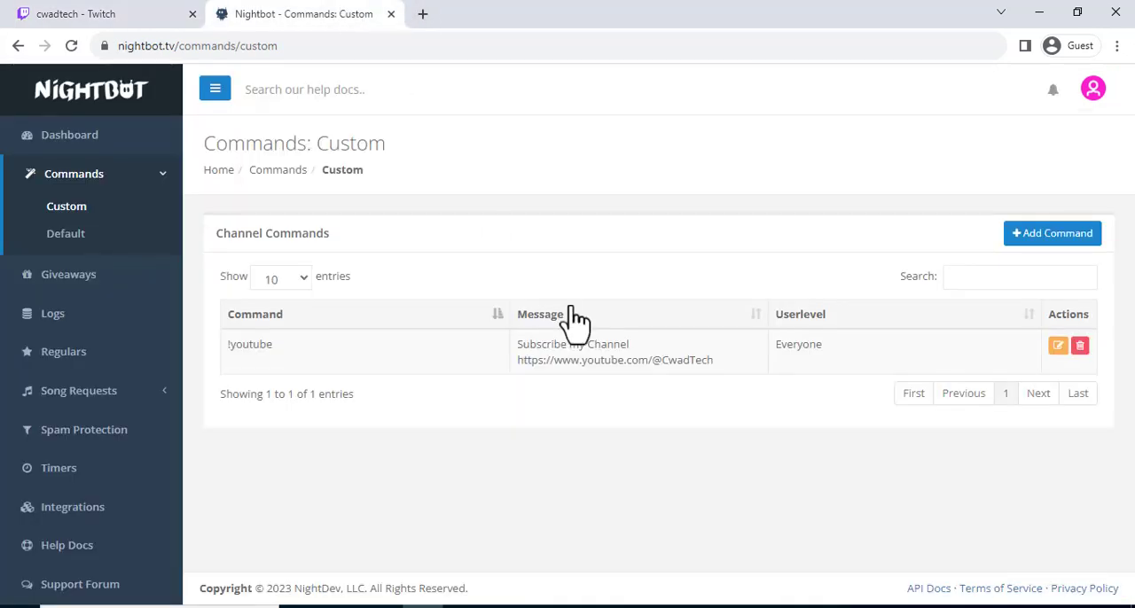
click(1057, 346)
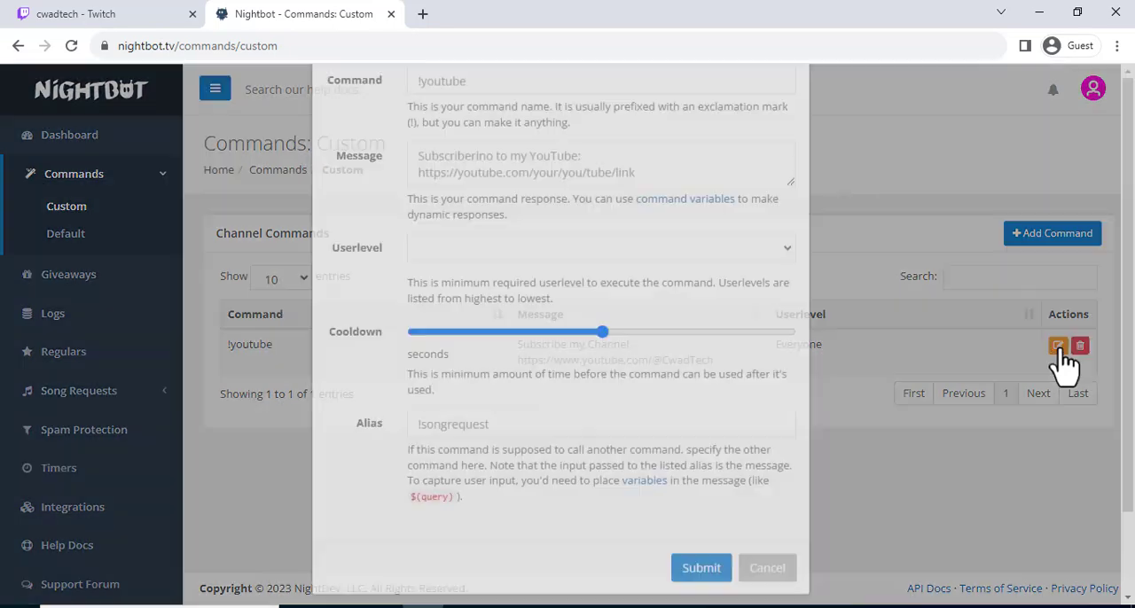
click(766, 567)
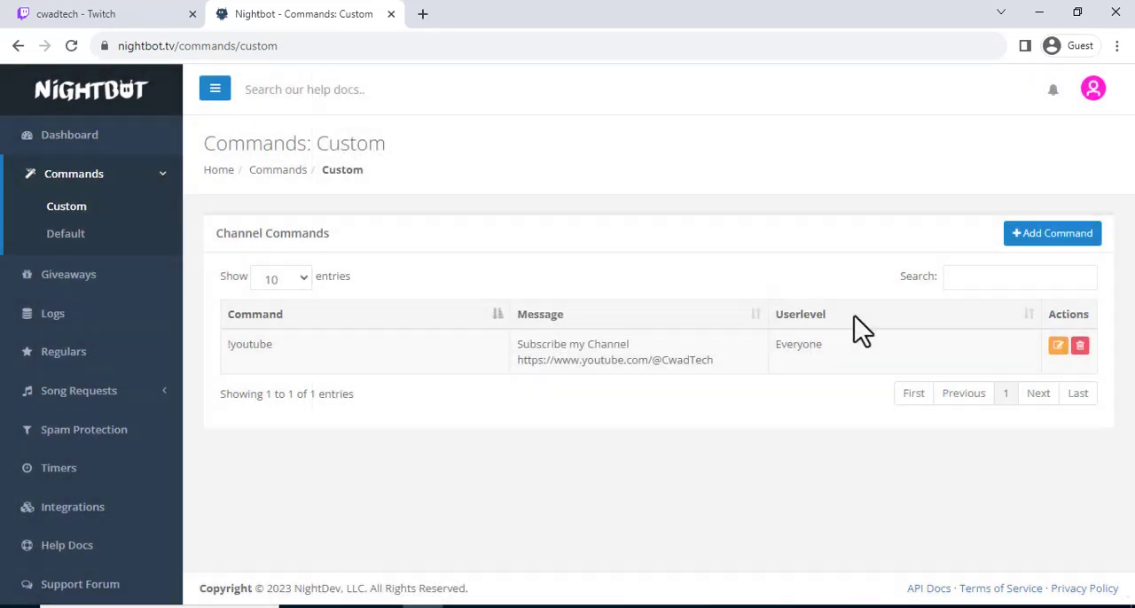